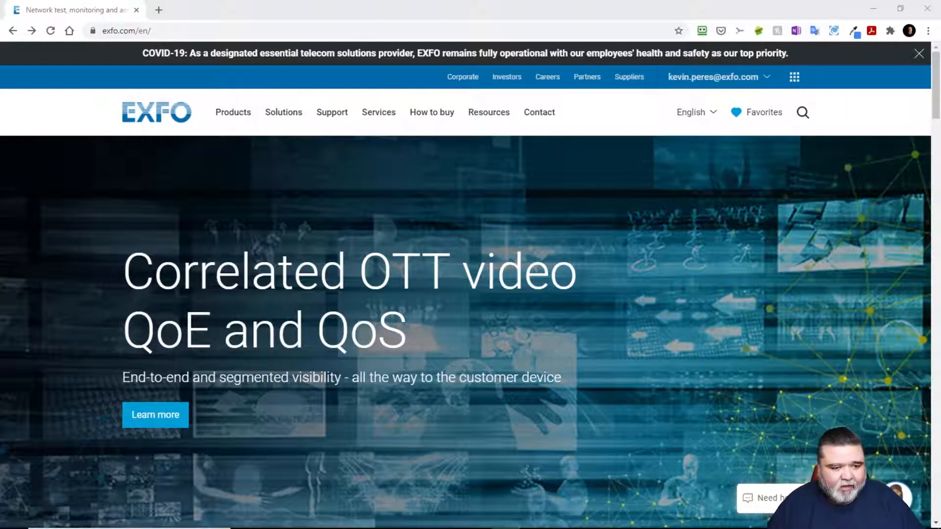
- Reach the Software download page via Support and choose the Handheld Units category
left_click(331, 111)
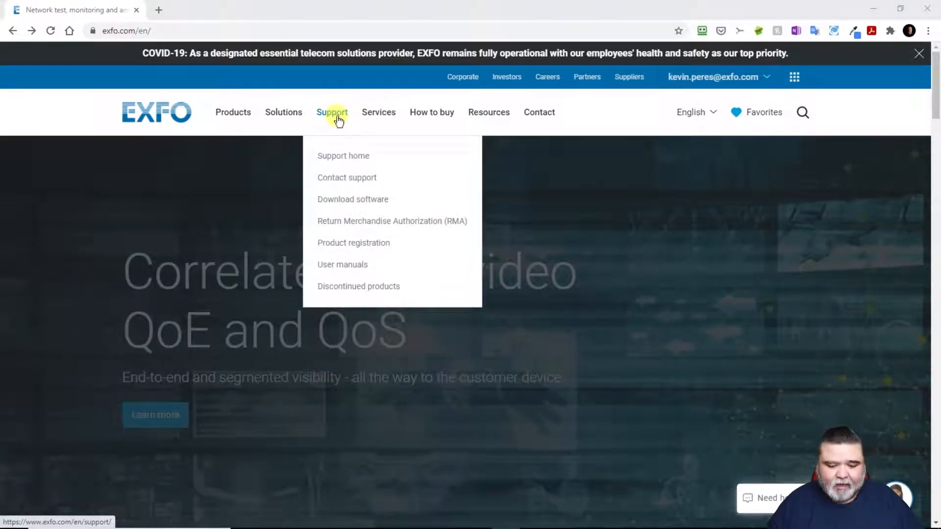
mouse_move(351, 200)
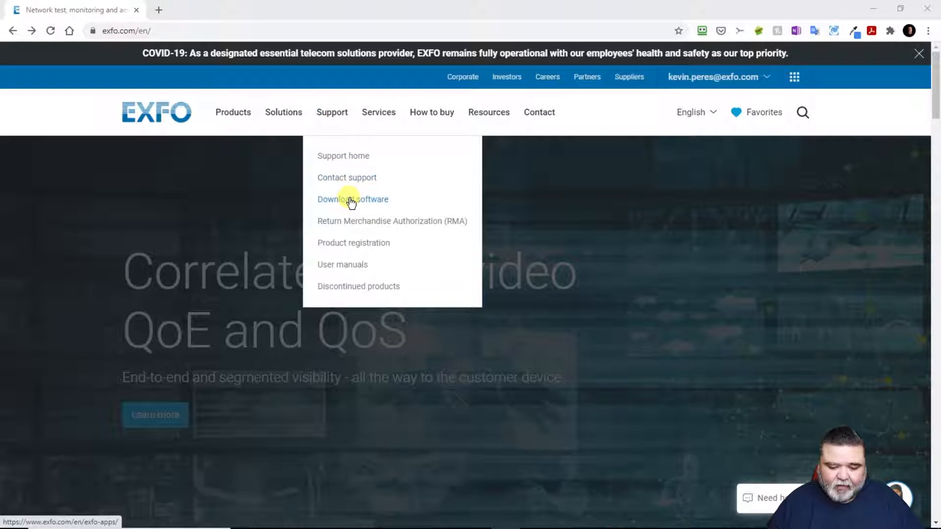
mouse_move(344, 202)
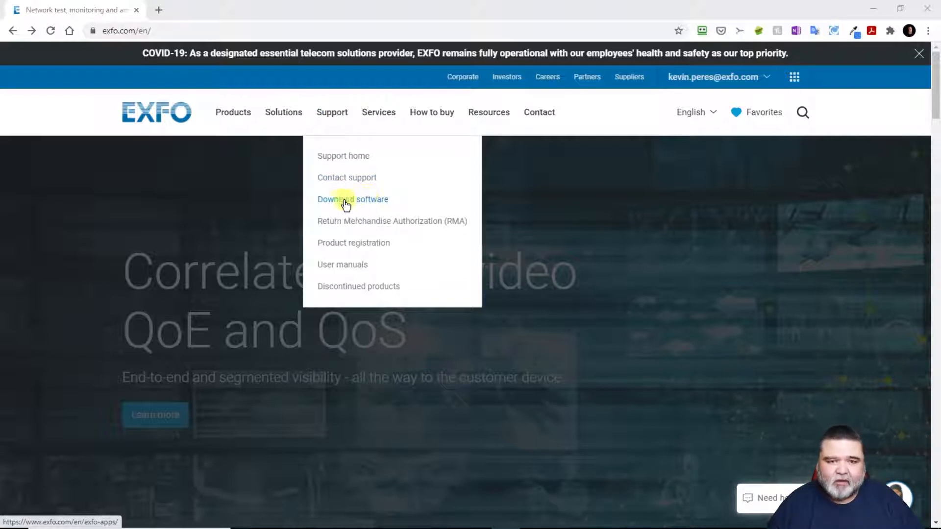
left_click(353, 200)
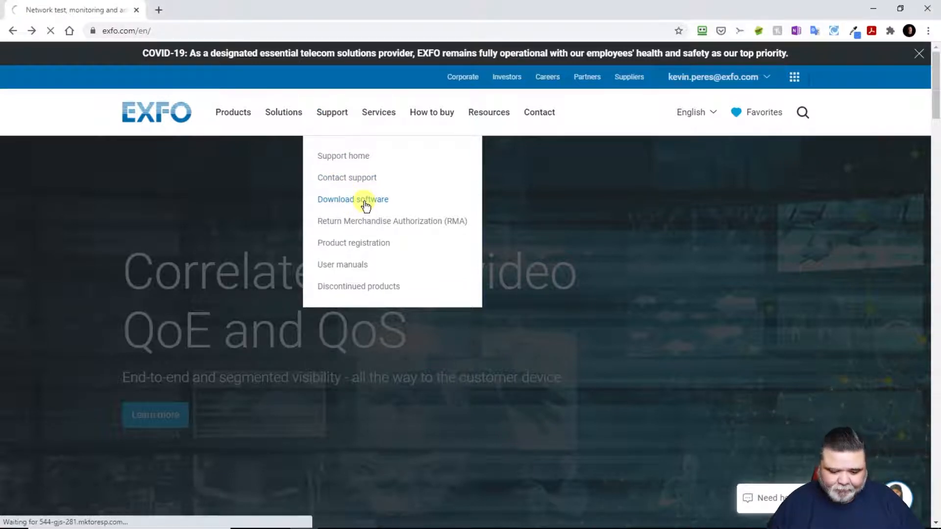
left_click(353, 200)
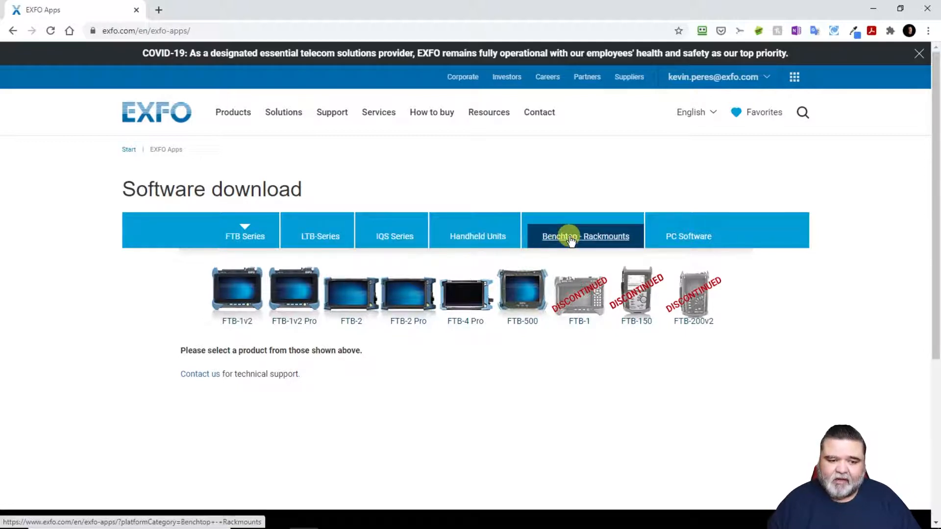
mouse_move(639, 303)
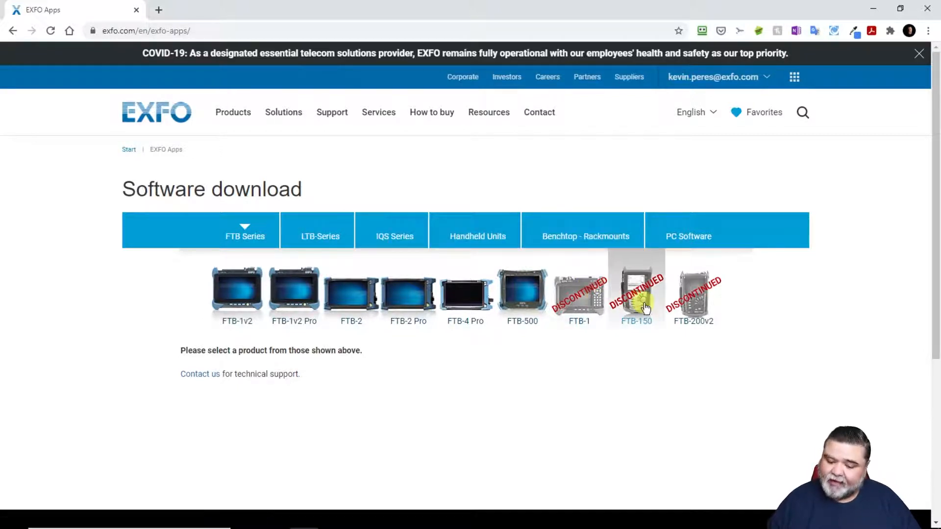
mouse_move(700, 243)
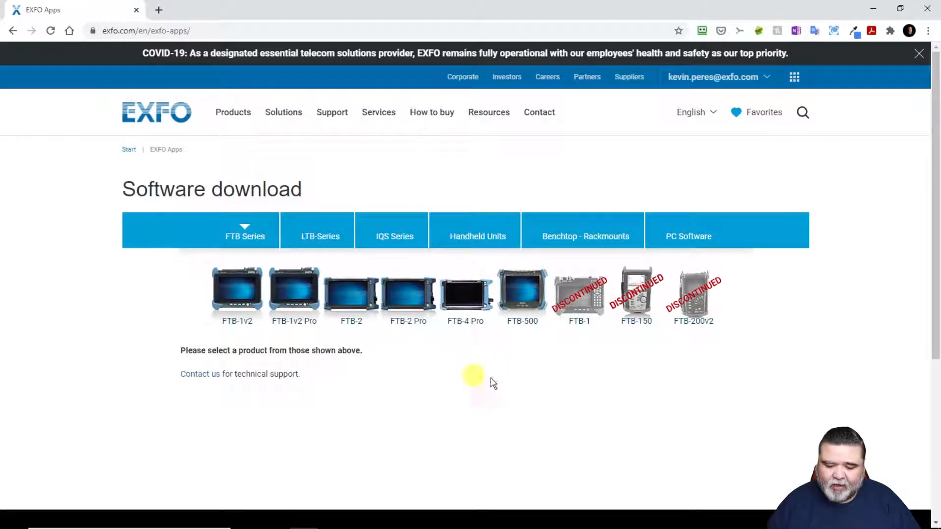
left_click(478, 236)
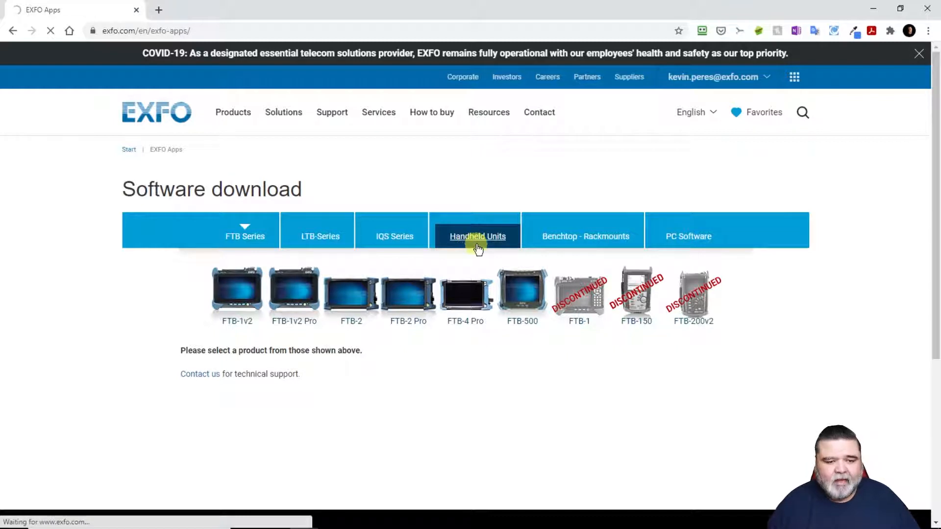
- Show Handheld Units software and list the MAX-700C entries with MAX-Optical System Image 2.30
left_click(479, 236)
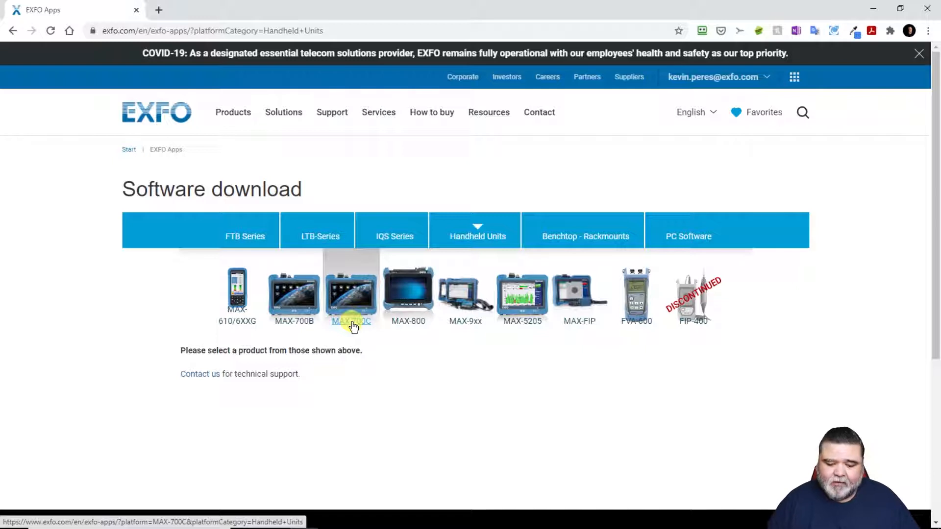
mouse_move(492, 349)
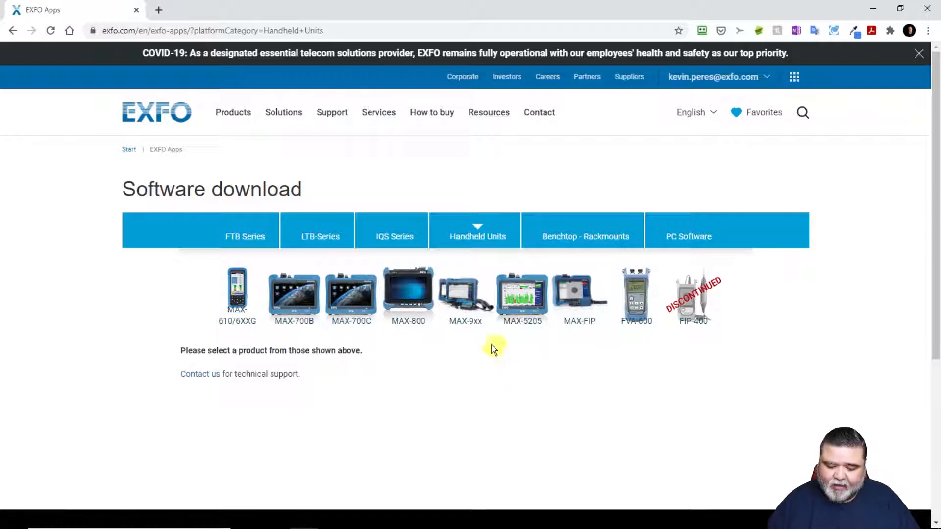
mouse_move(574, 323)
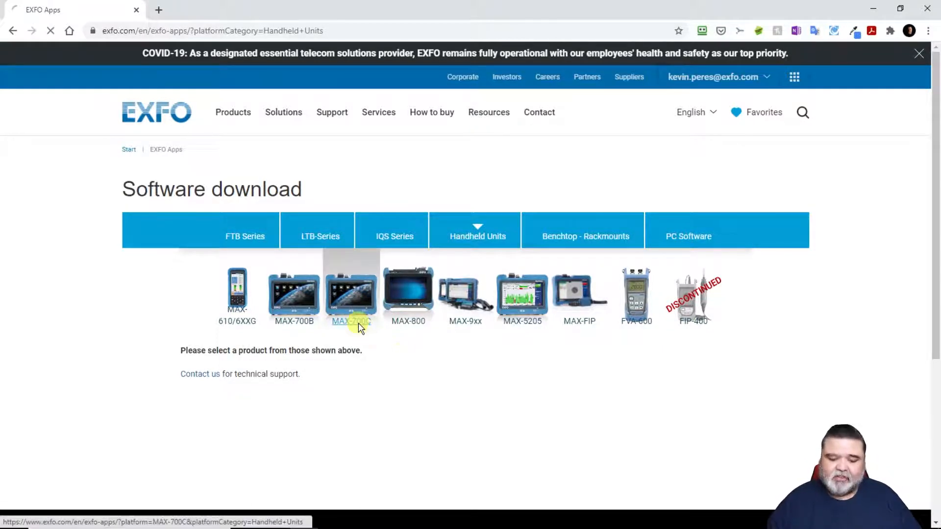
left_click(351, 296)
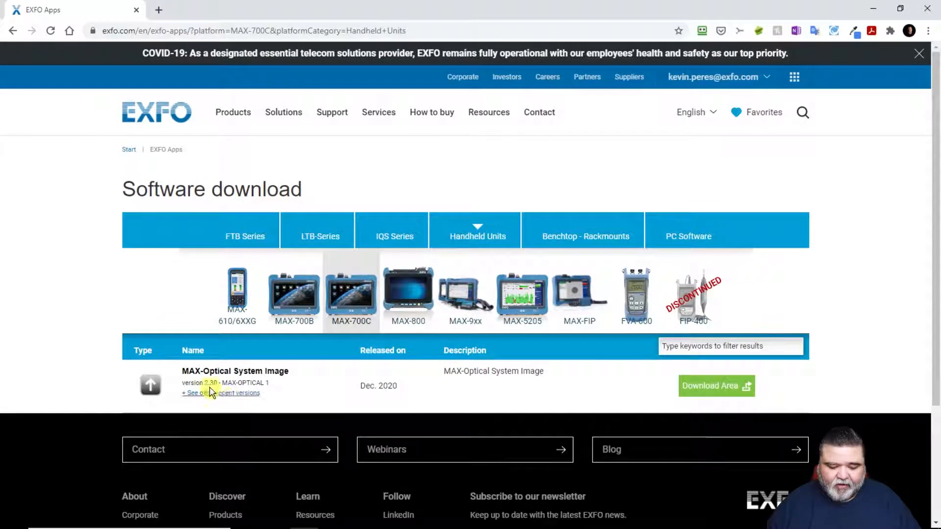
mouse_move(221, 384)
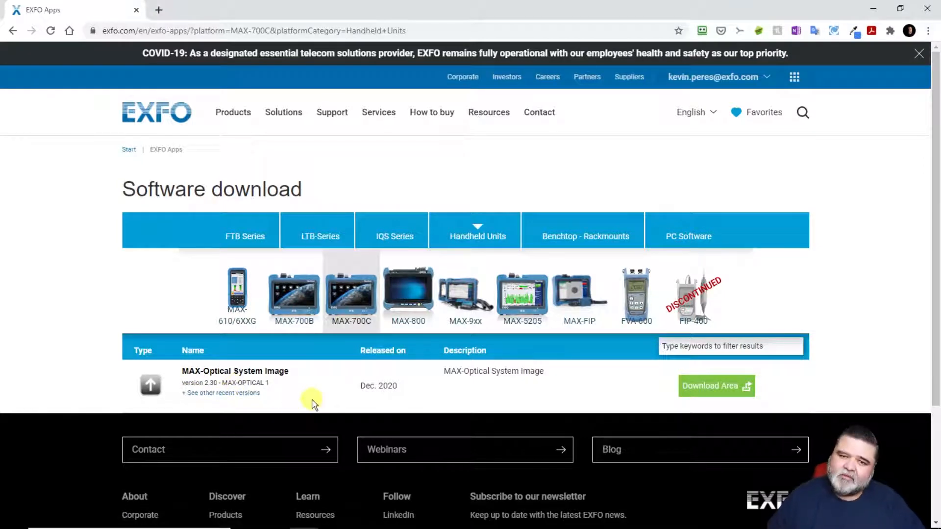
mouse_move(293, 388)
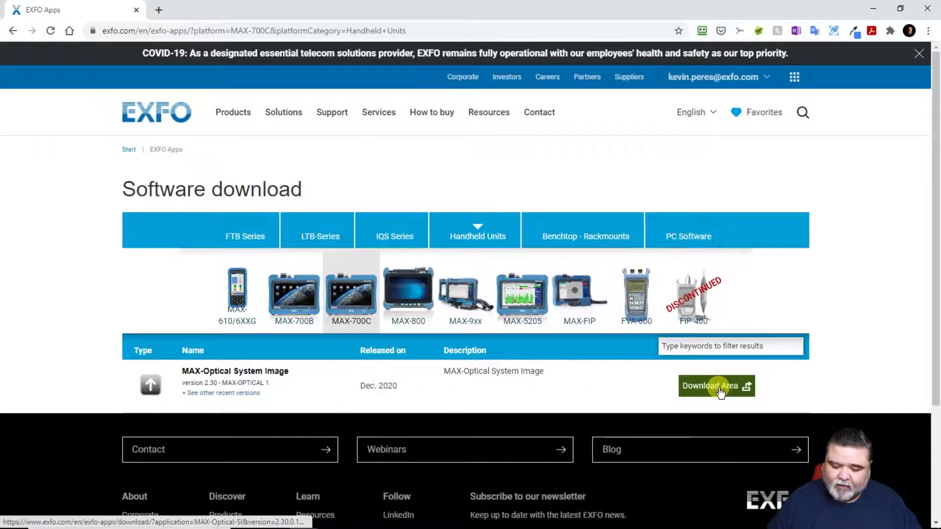
- Start downloading MAX-Optical SI 2.30.0.1.exe from the system image download page
left_click(715, 388)
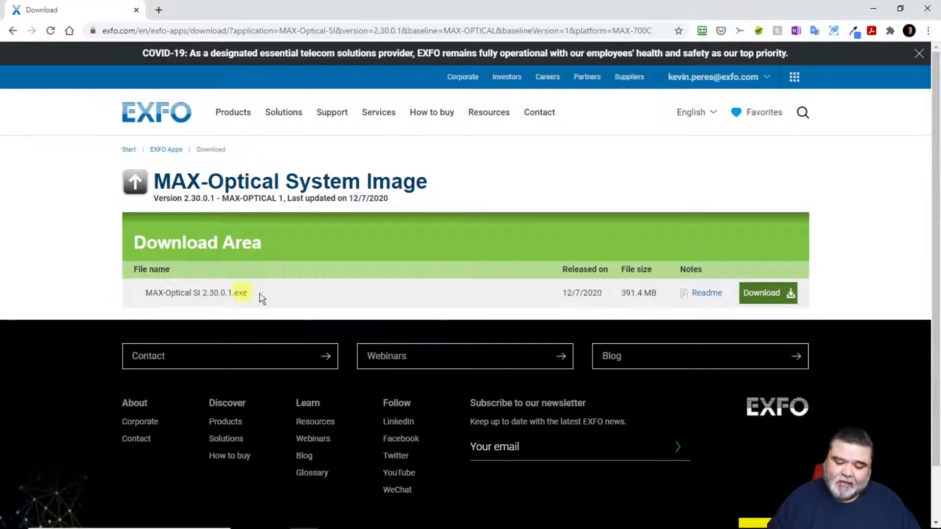
mouse_move(345, 312)
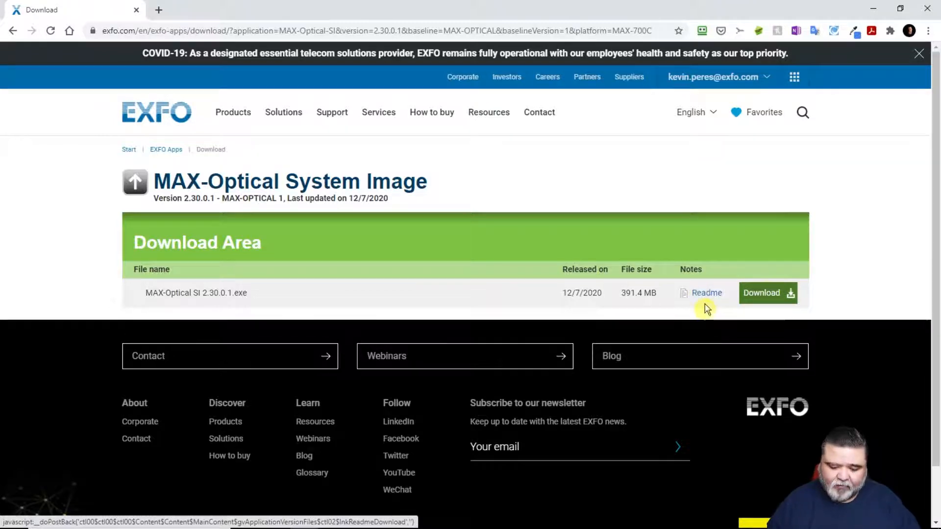
left_click(765, 293)
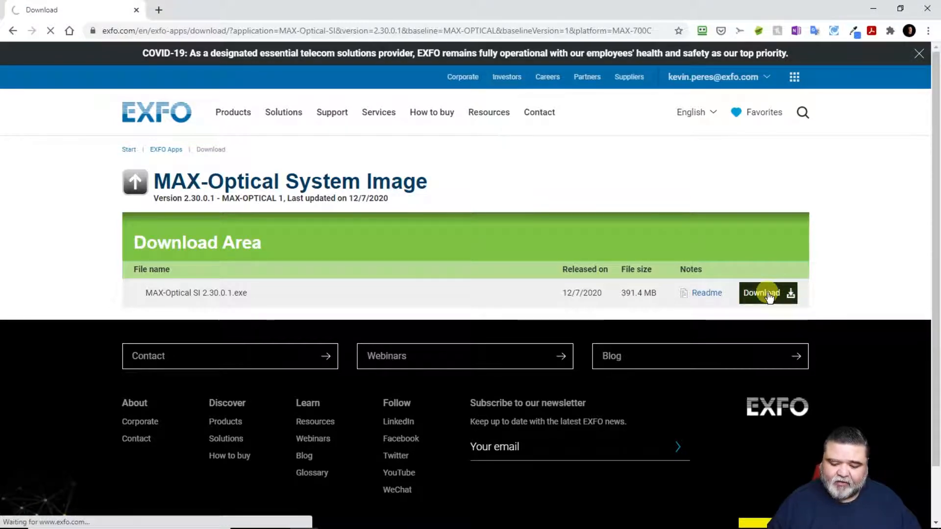
left_click(760, 293)
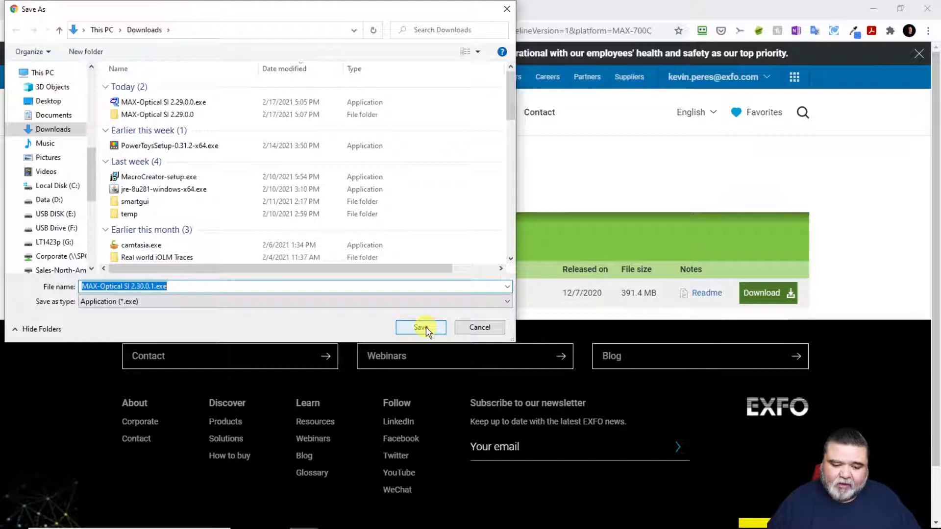
- Save MAX-Optical SI 2.30.0.1.exe to the Downloads folder and let it download
left_click(421, 327)
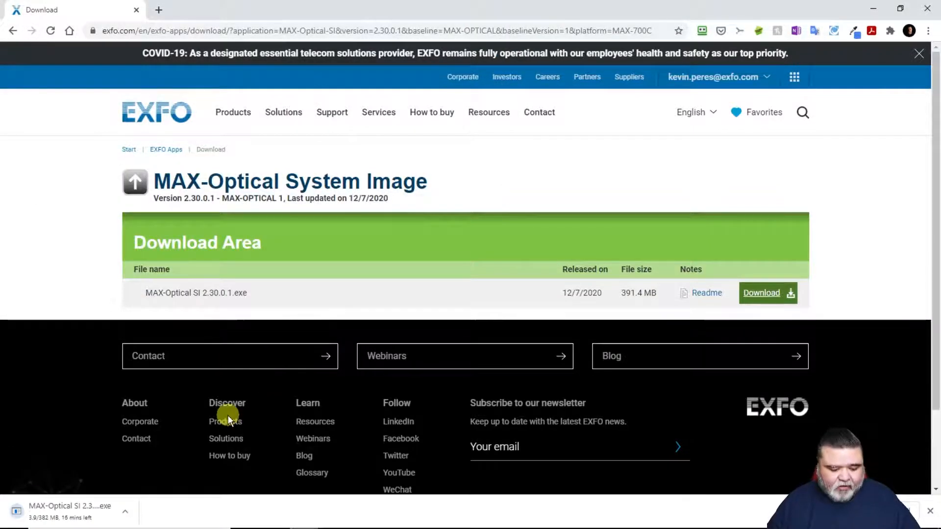
mouse_move(112, 518)
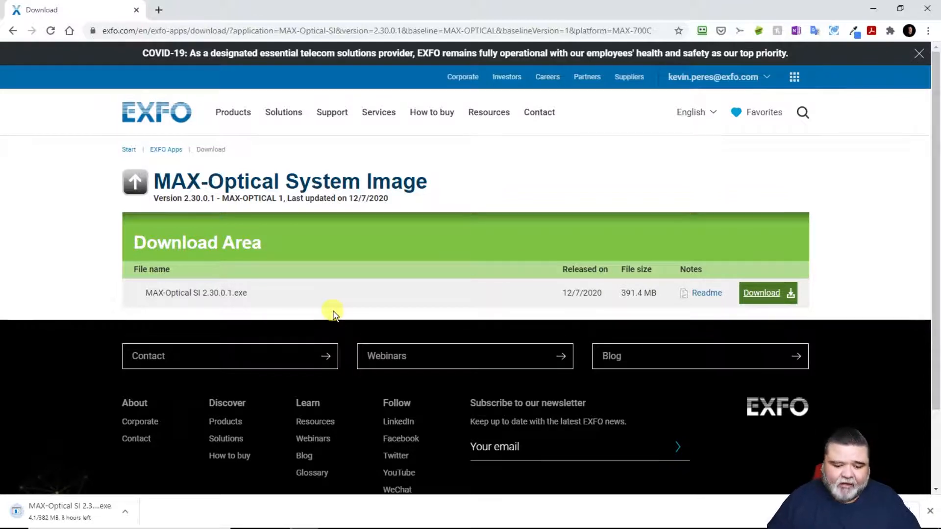
mouse_move(329, 327)
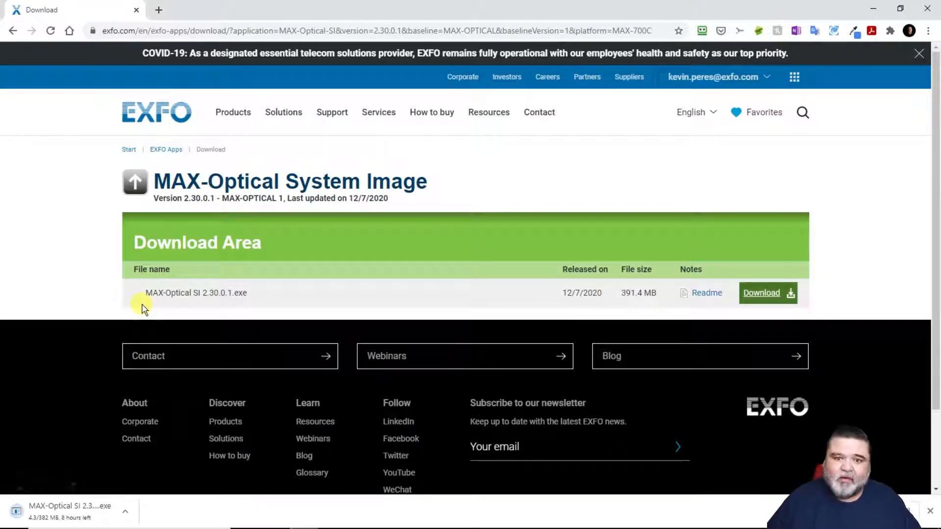
left_click(768, 293)
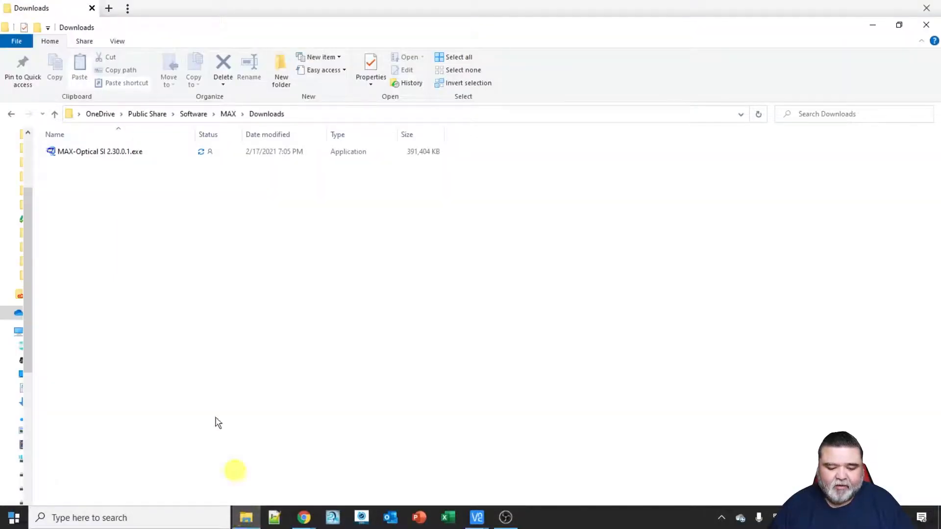
- Locate MAX-Optical SI 2.30.0.1.exe in the OneDrive MAX Downloads folder
left_click(98, 151)
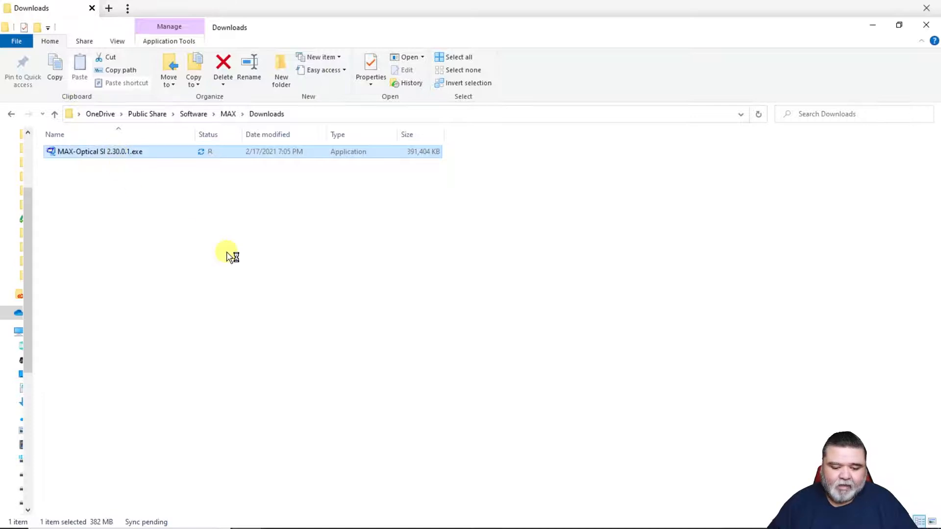
mouse_move(246, 262)
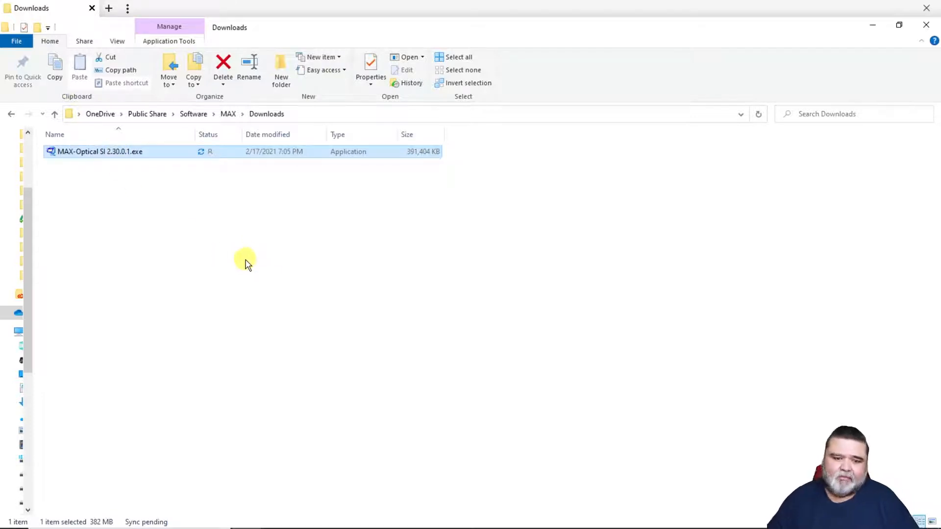
mouse_move(282, 267)
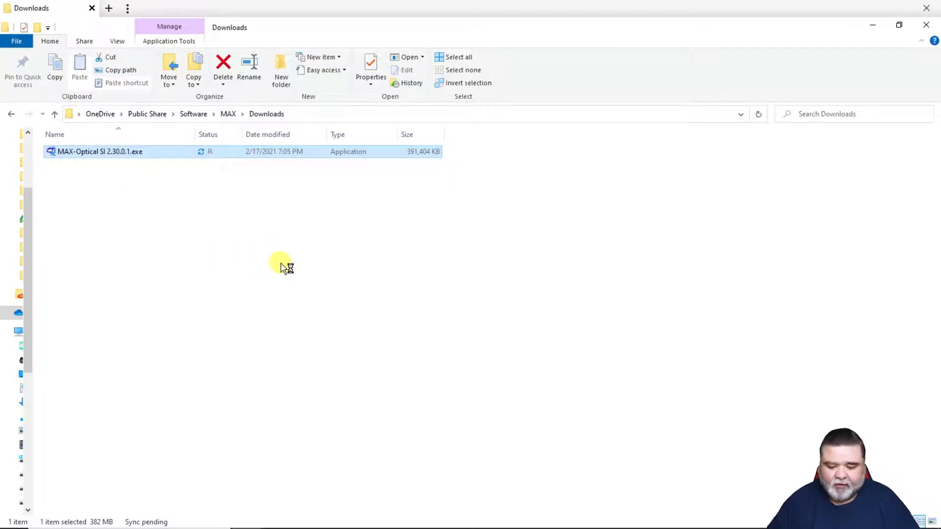
mouse_move(294, 274)
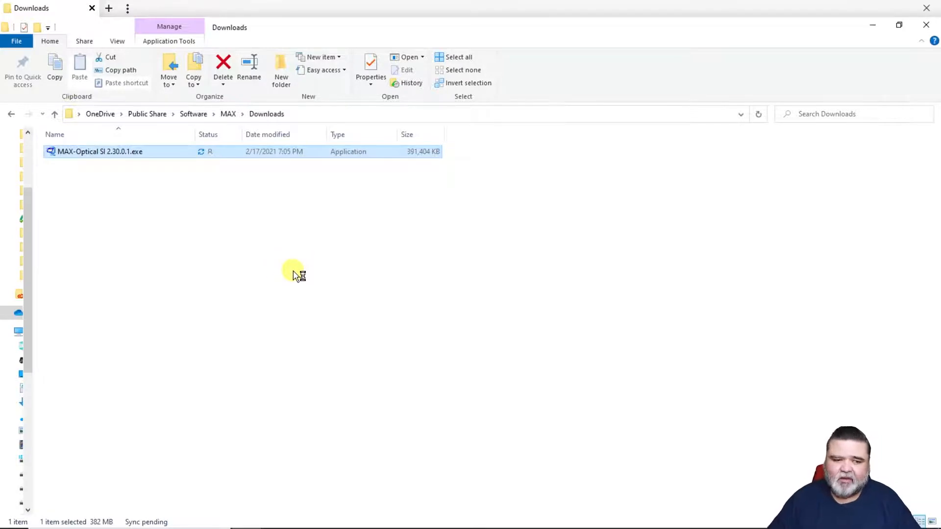
double_click(85, 150)
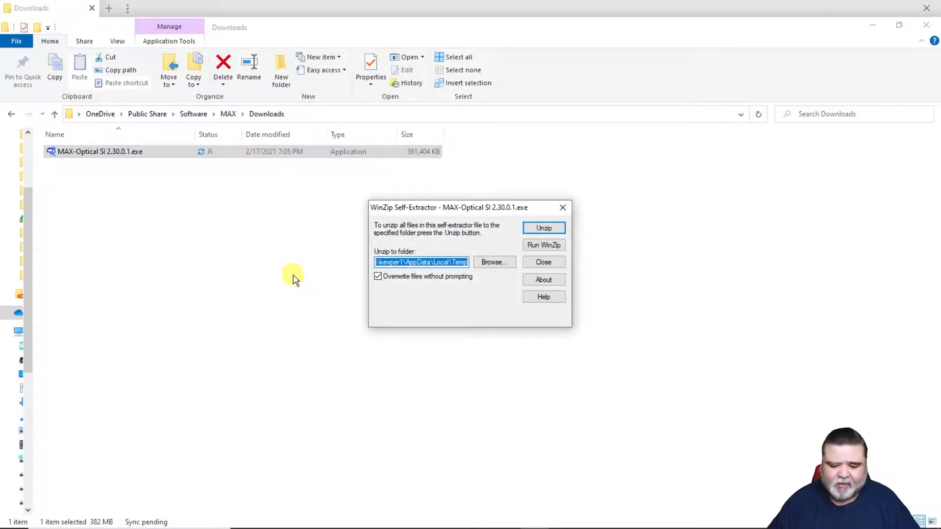
mouse_move(469, 347)
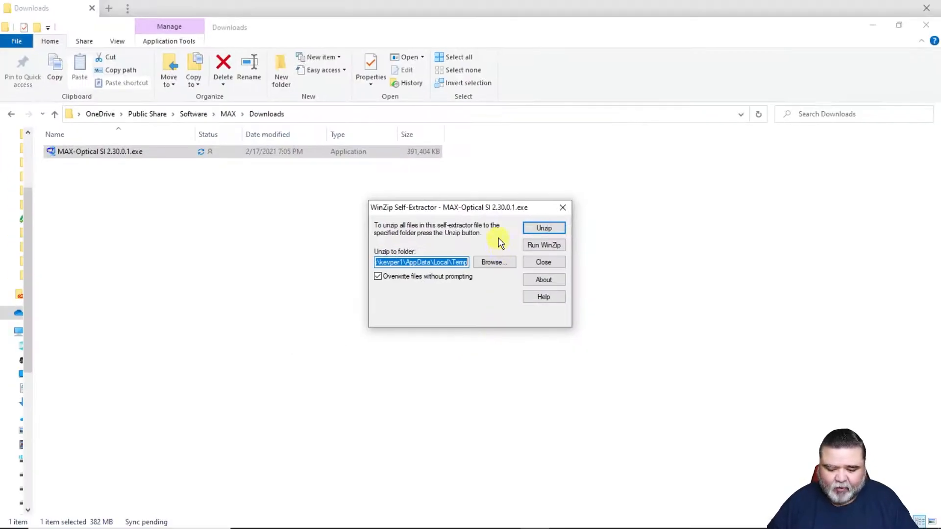
left_click(494, 262)
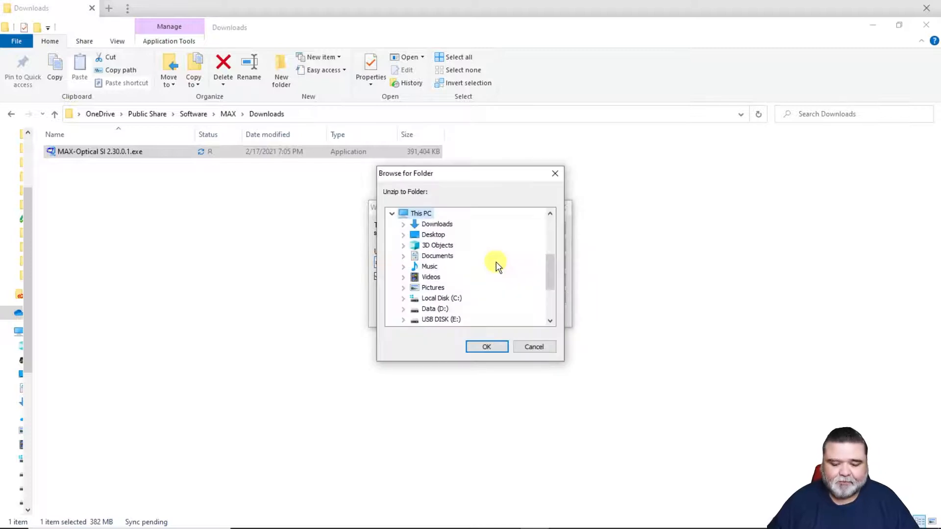
scroll("down", 3)
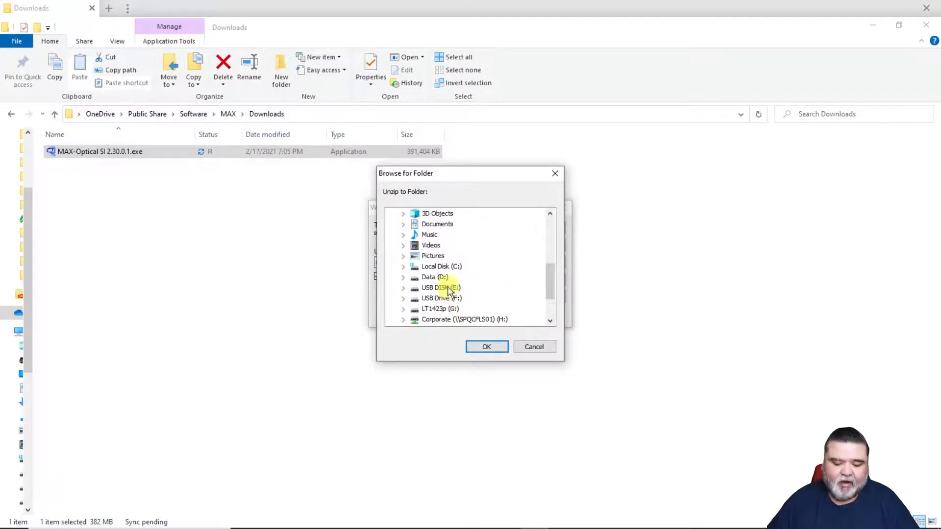
left_click(441, 298)
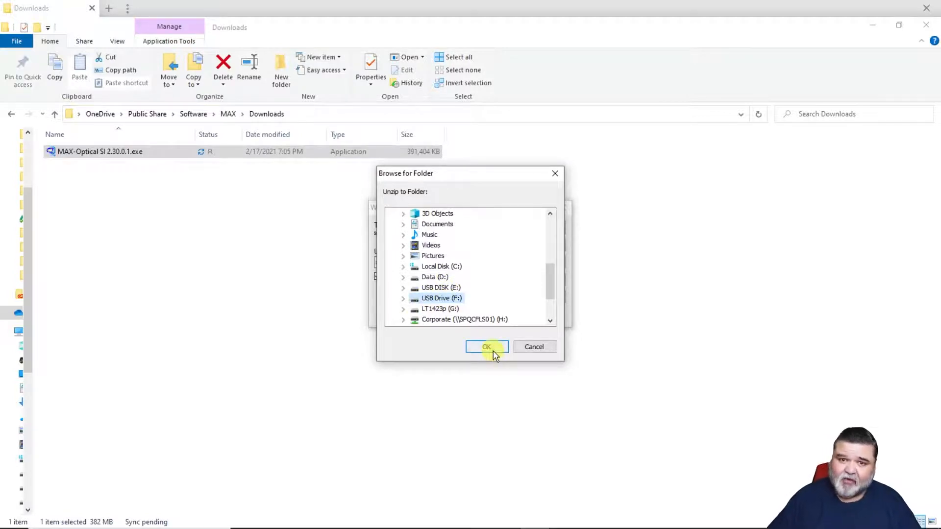
mouse_move(545, 351)
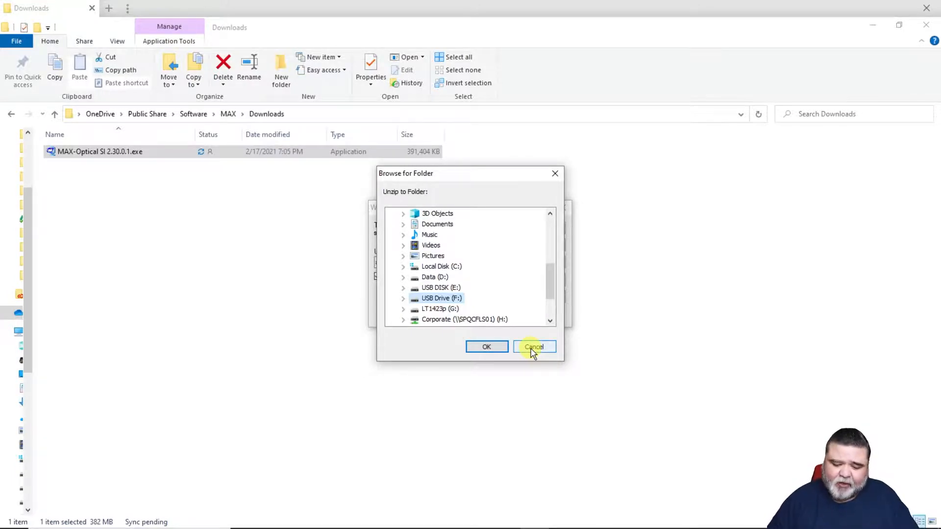
left_click(534, 347)
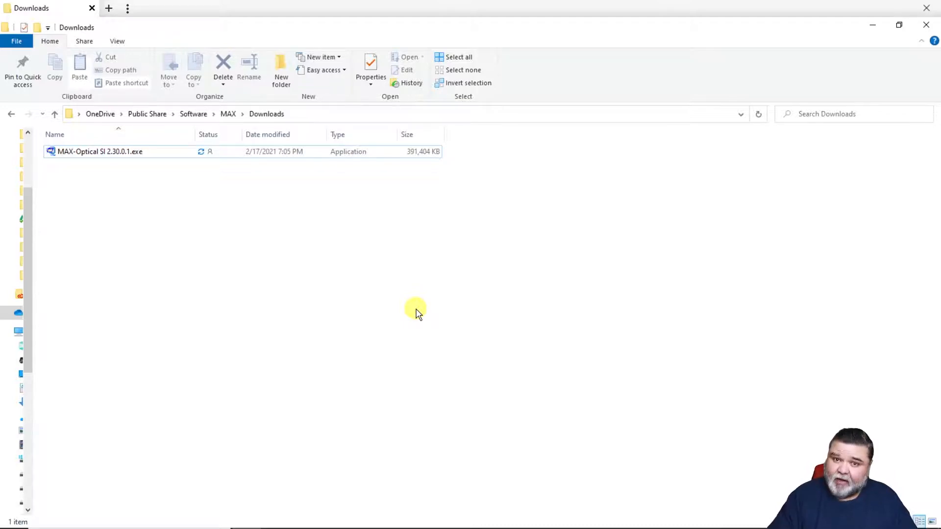
mouse_move(413, 292)
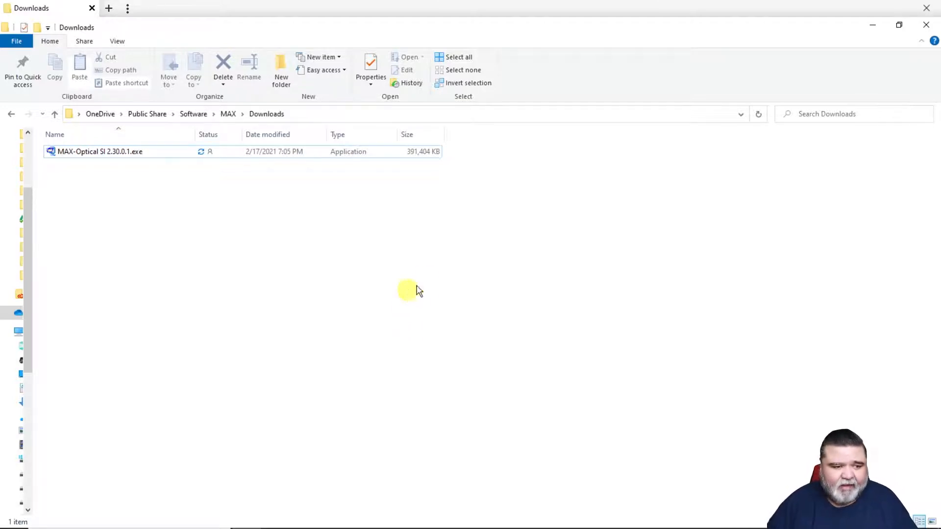
mouse_move(382, 382)
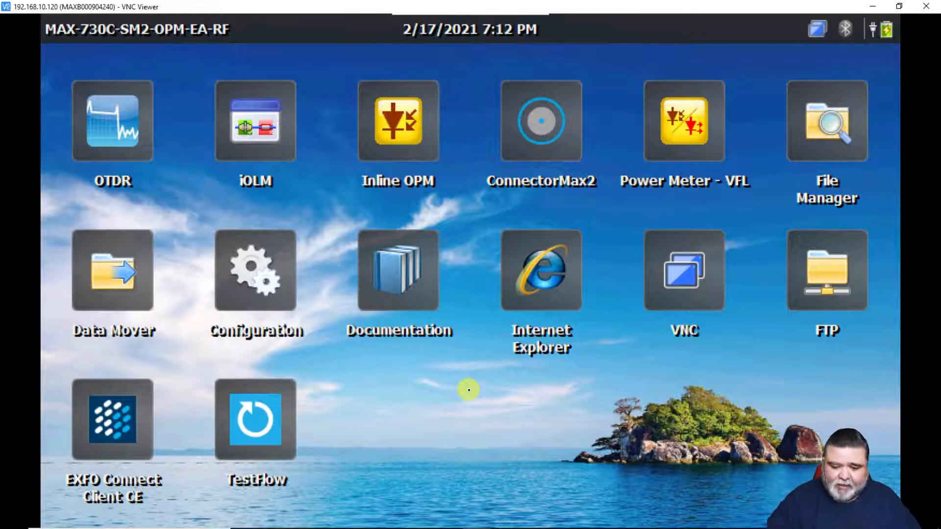
mouse_move(471, 391)
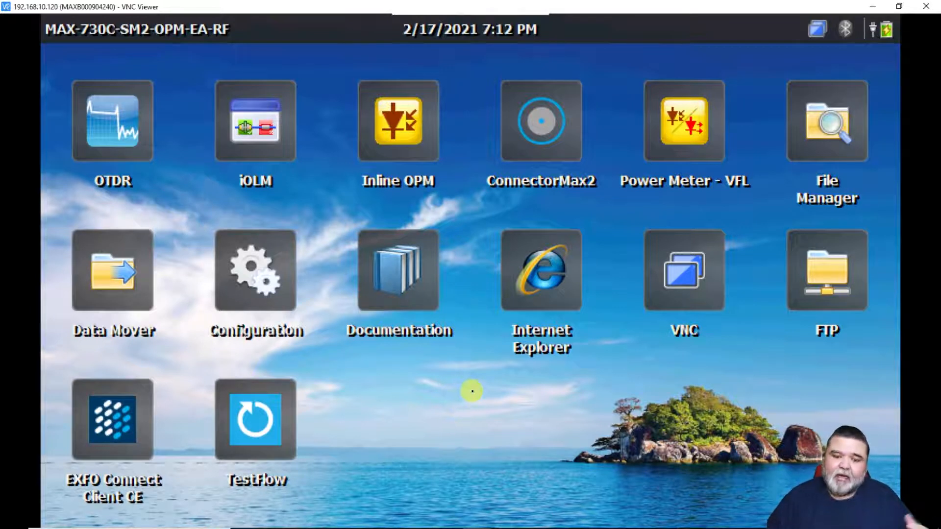
mouse_move(528, 458)
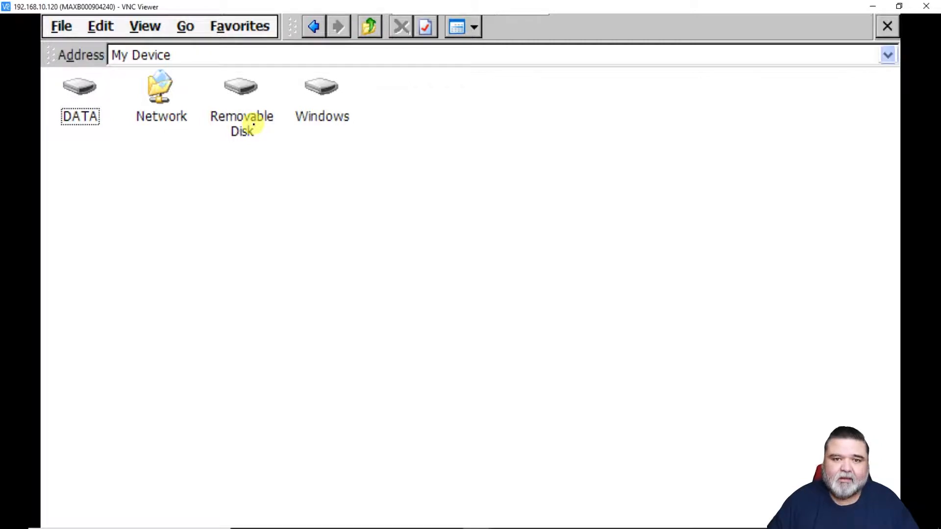
double_click(238, 88)
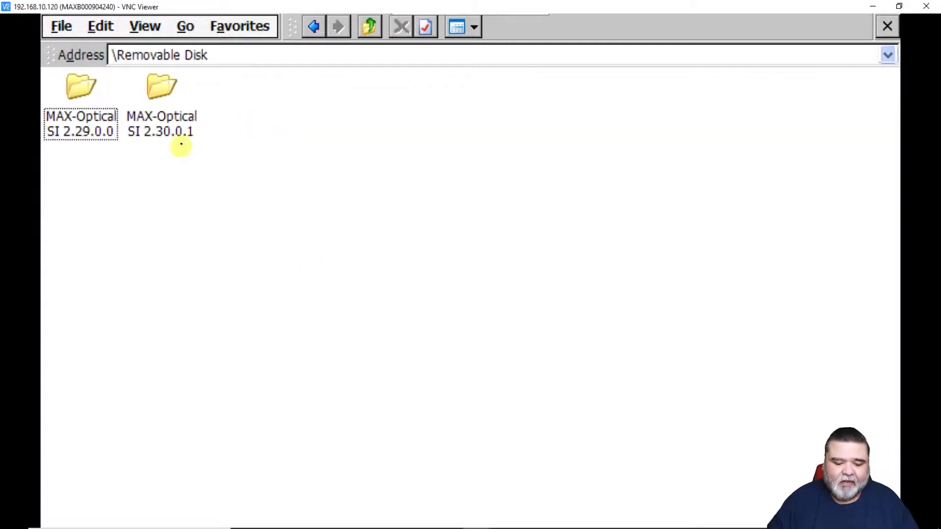
left_click(158, 86)
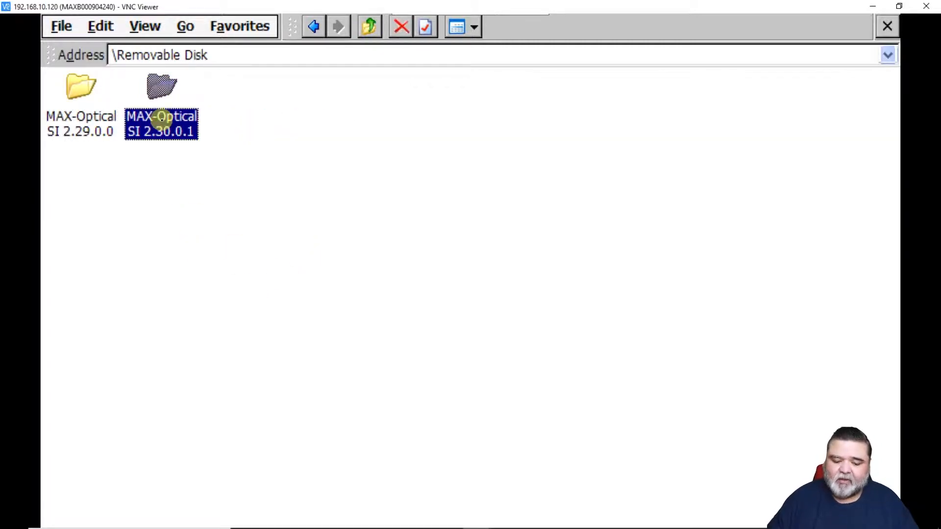
double_click(159, 86)
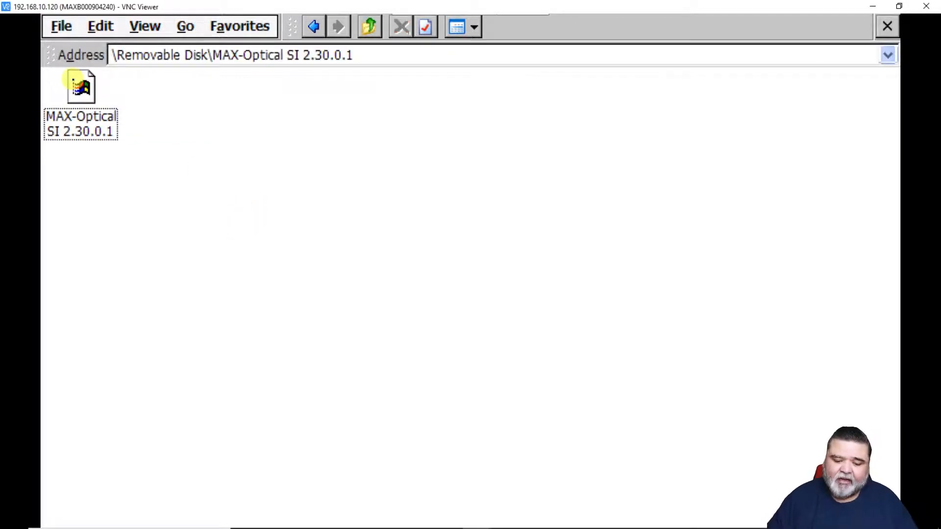
left_click(80, 90)
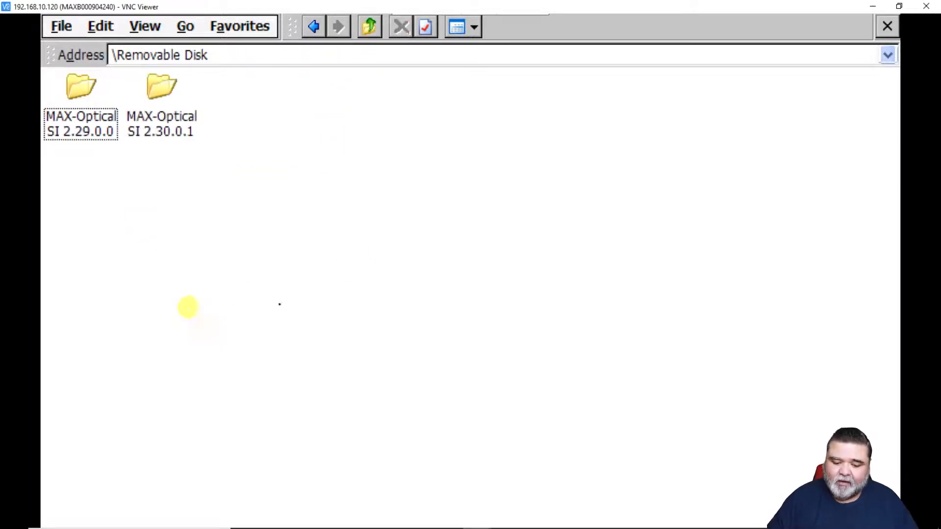
mouse_move(200, 155)
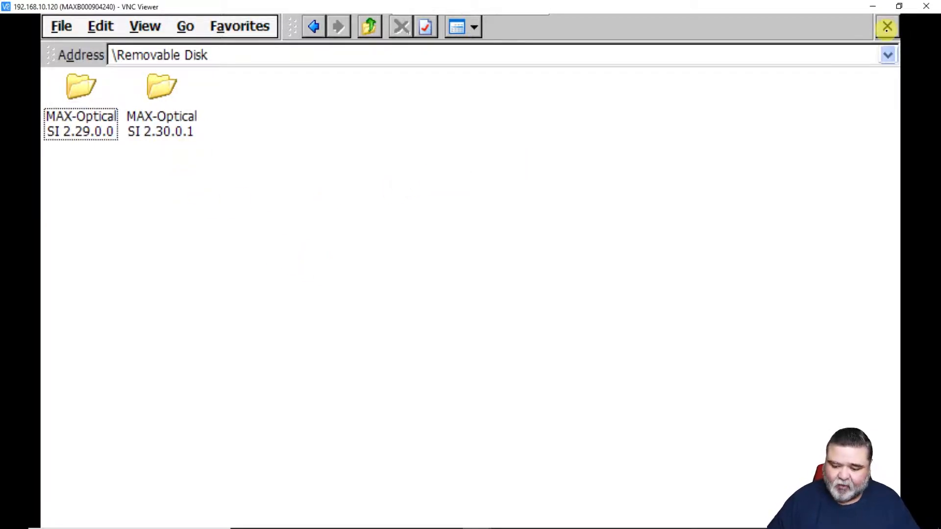
left_click(886, 26)
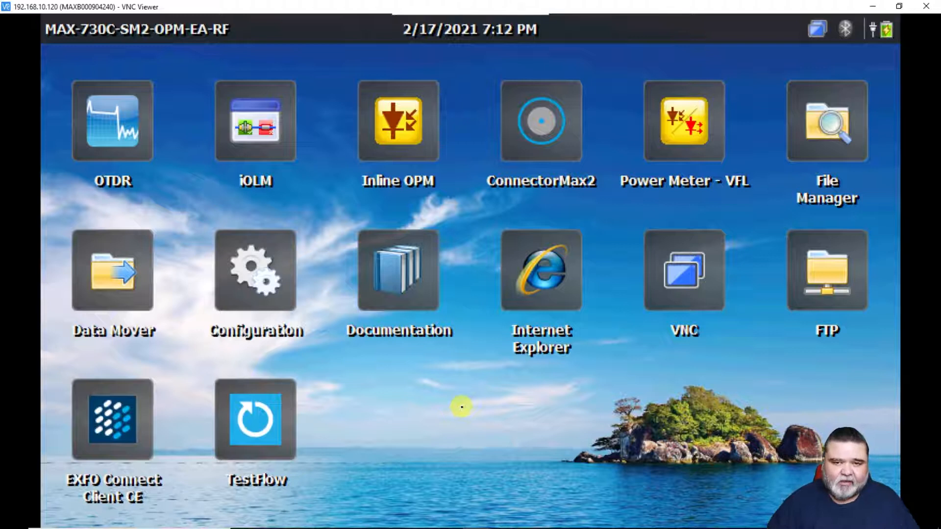
mouse_move(396, 425)
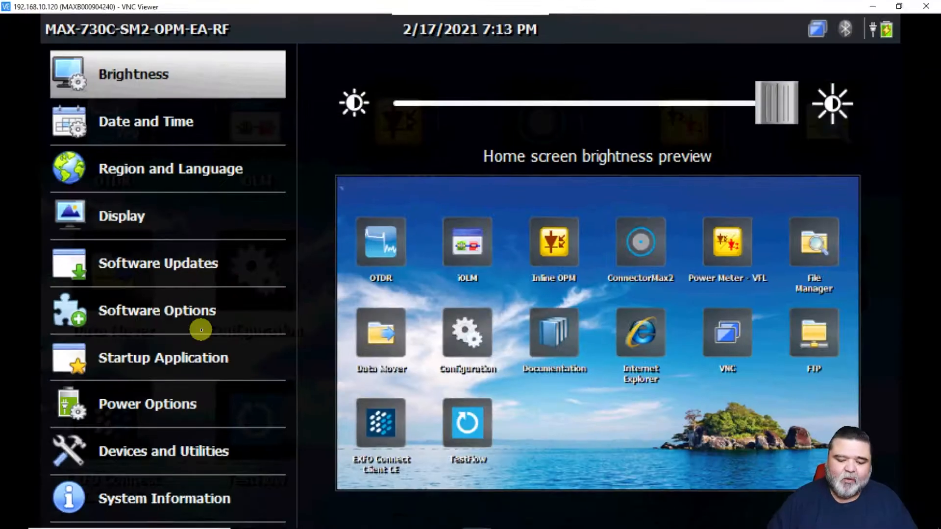
- Check the unit for updates, which reports 'No update file found'
left_click(158, 263)
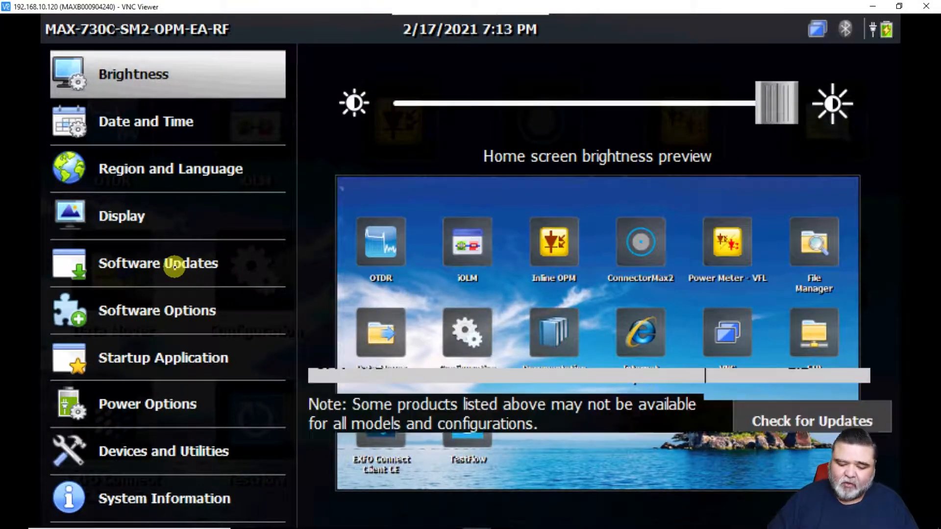
left_click(158, 263)
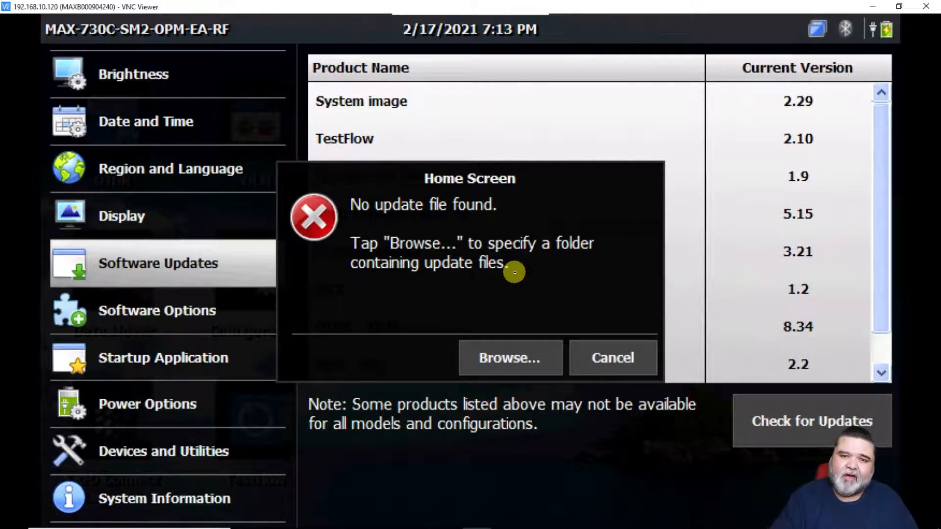
mouse_move(584, 298)
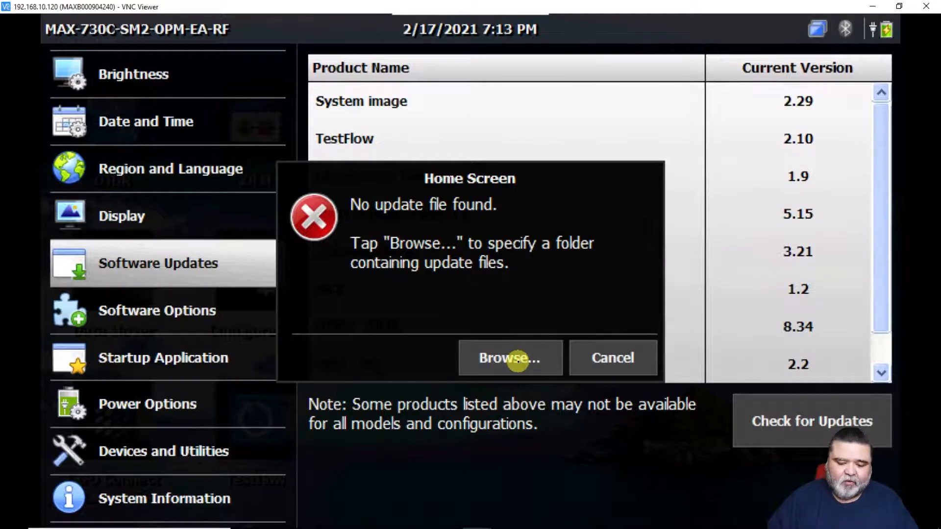
- Point the updater to the MAX-Optical SI 2.30.0.1 folder on the Removable Disk
left_click(509, 359)
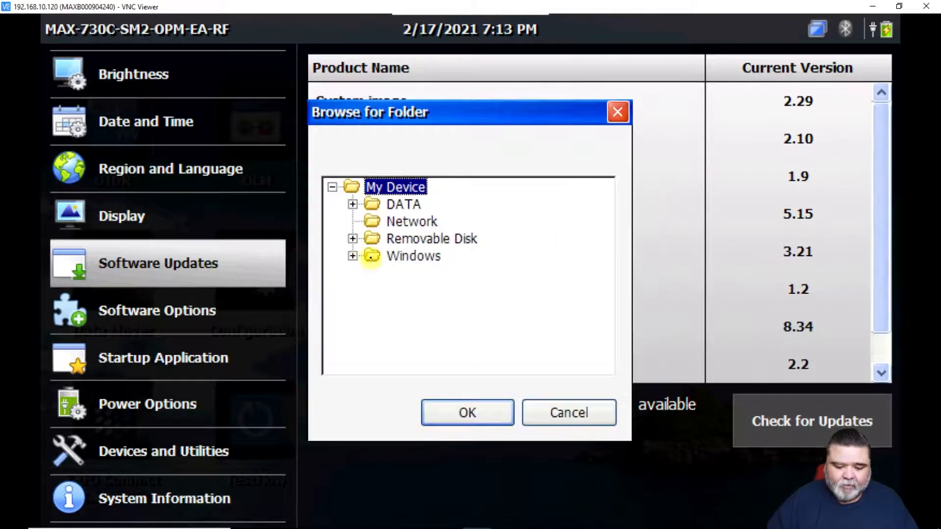
left_click(352, 239)
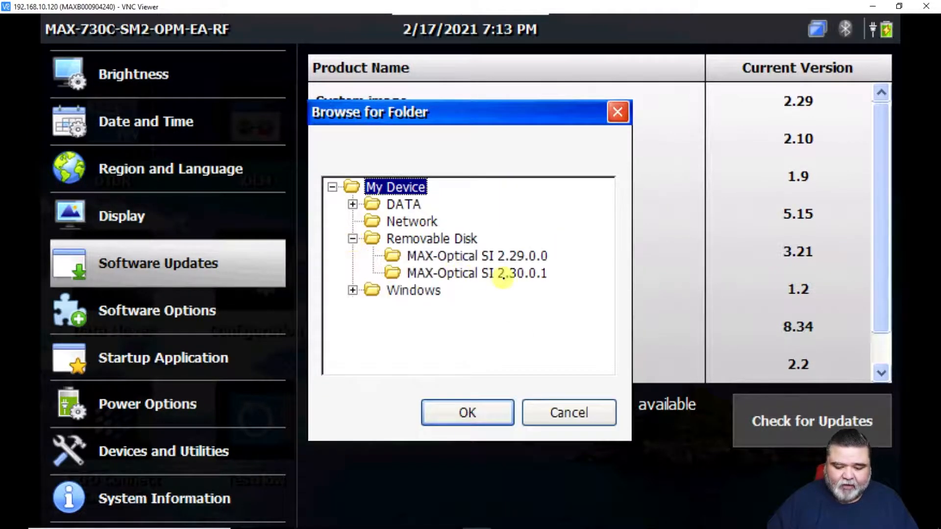
left_click(476, 273)
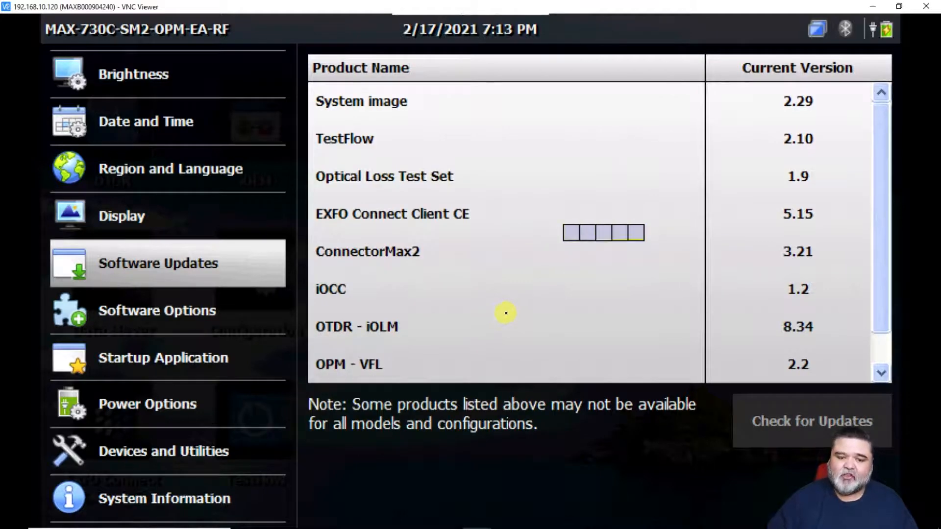
left_click(812, 422)
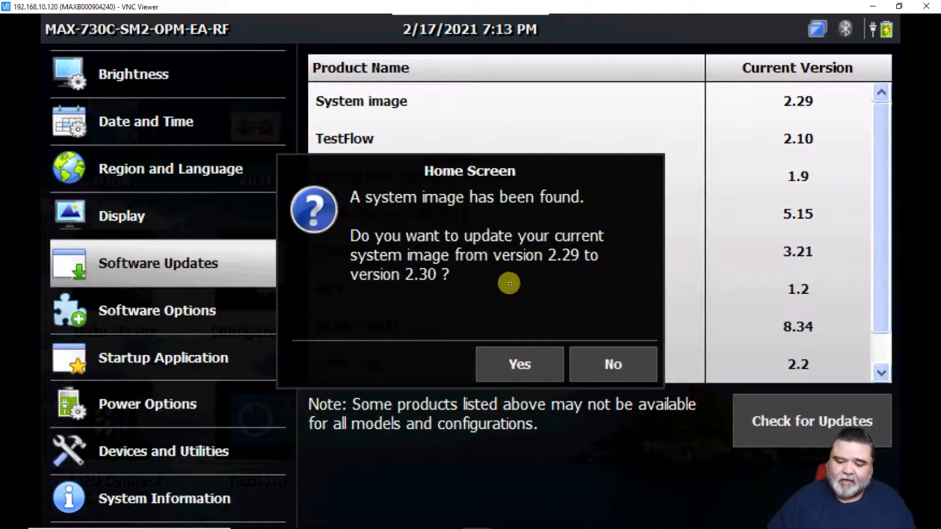
mouse_move(541, 476)
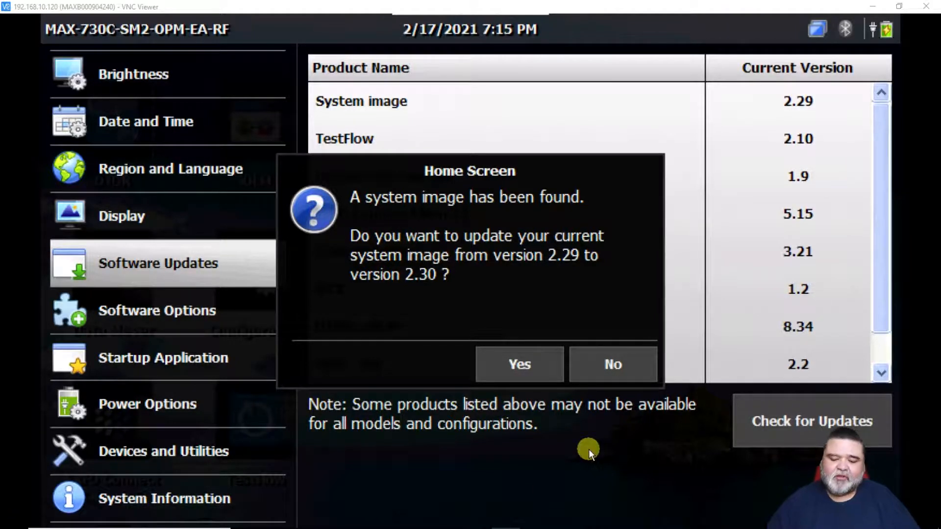
mouse_move(600, 444)
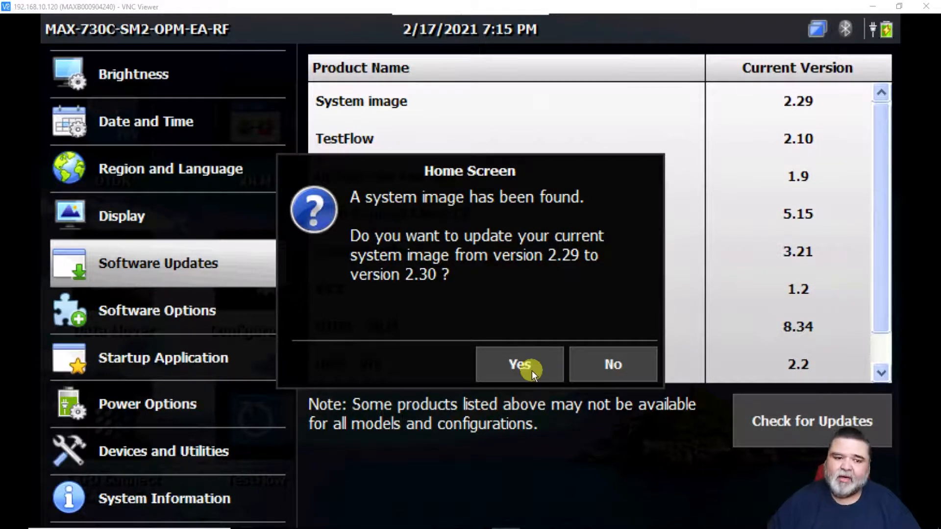
- Confirm updating system image 2.29 to 2.30 and accept the license agreement
left_click(519, 365)
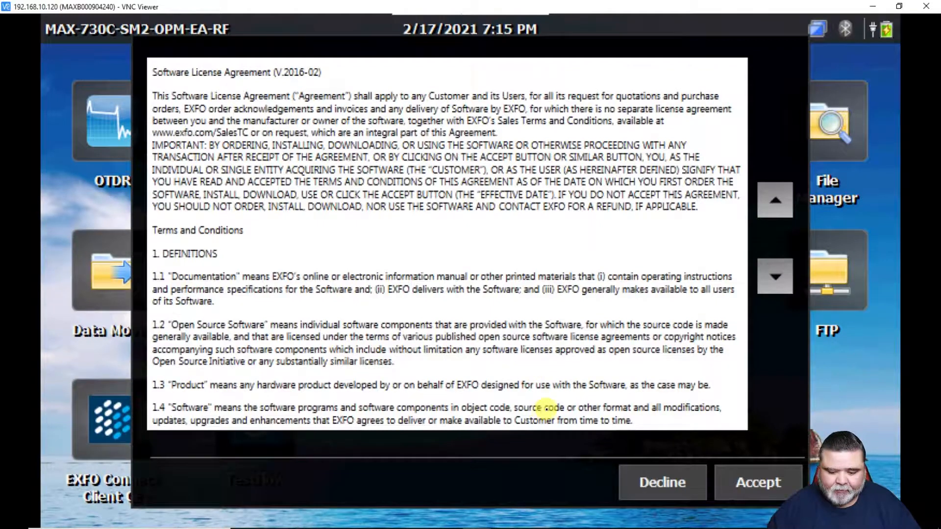
mouse_move(616, 326)
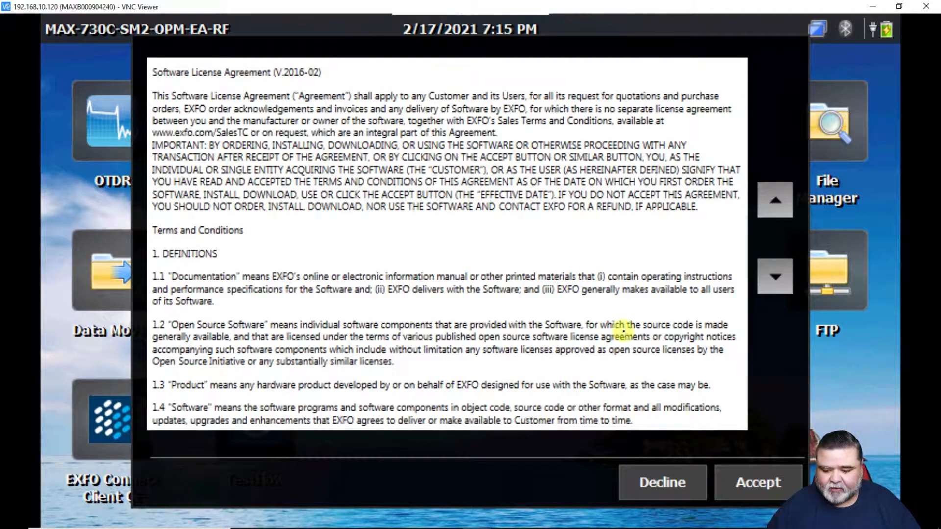
left_click(775, 276)
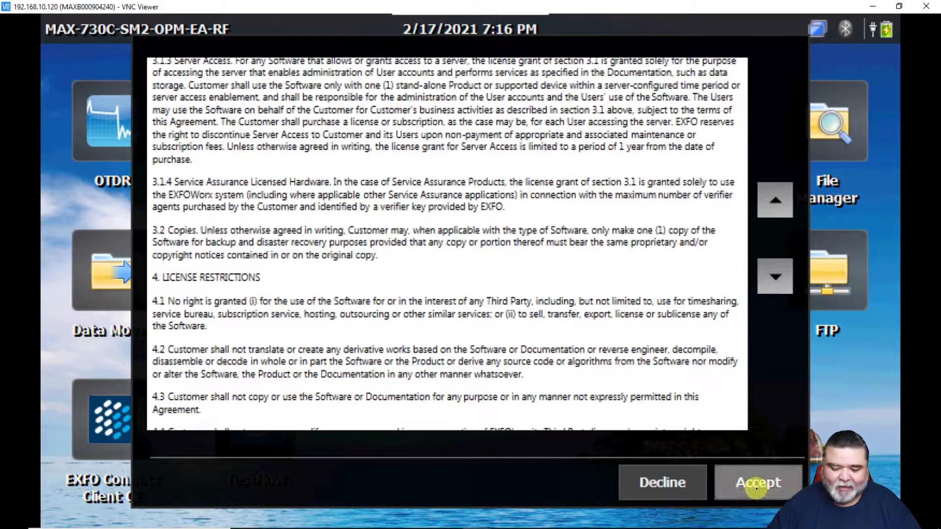
left_click(759, 482)
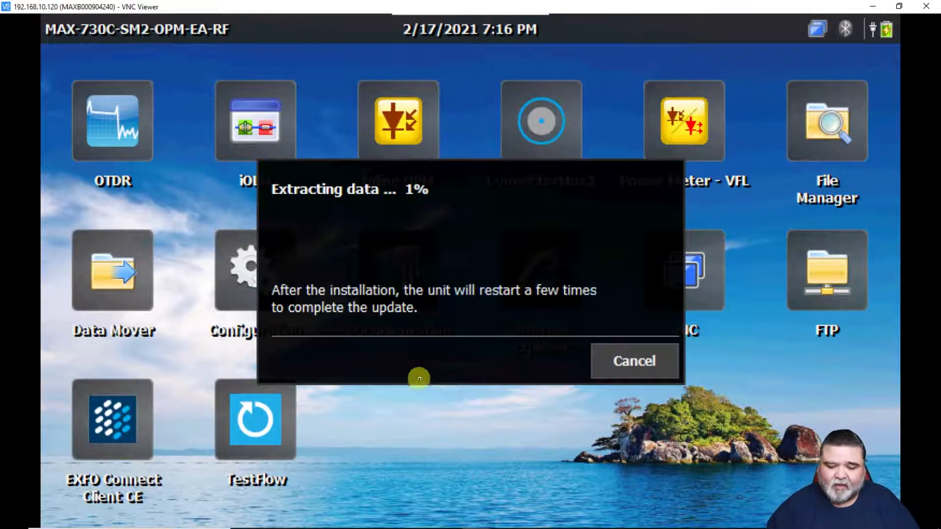
mouse_move(420, 414)
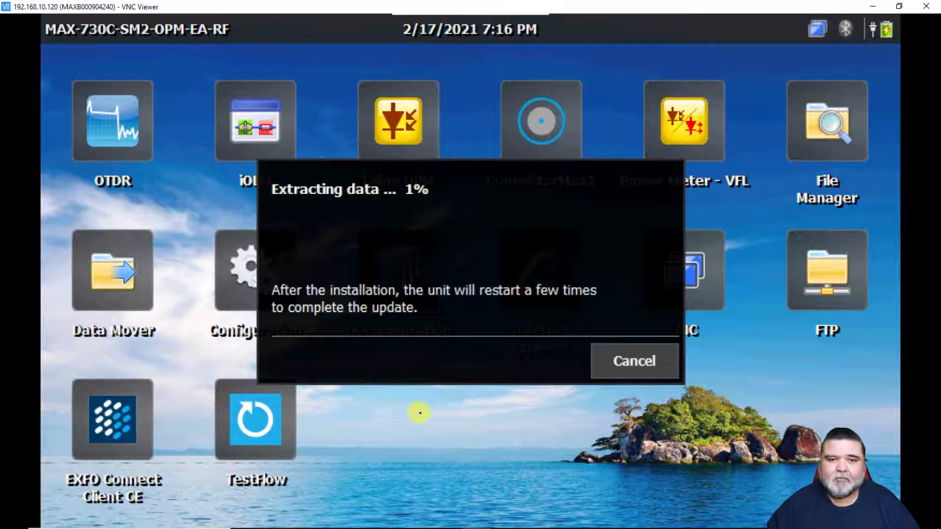
mouse_move(547, 449)
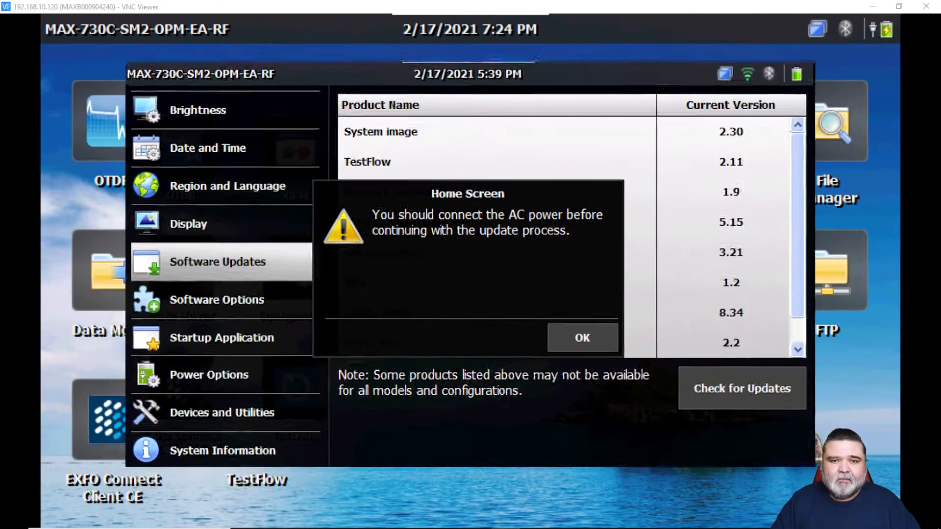
left_click(582, 337)
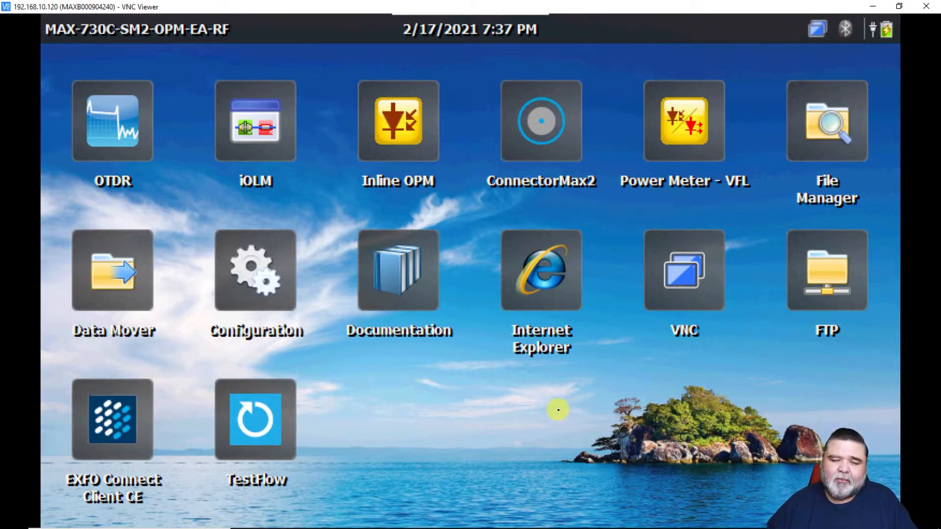
mouse_move(326, 331)
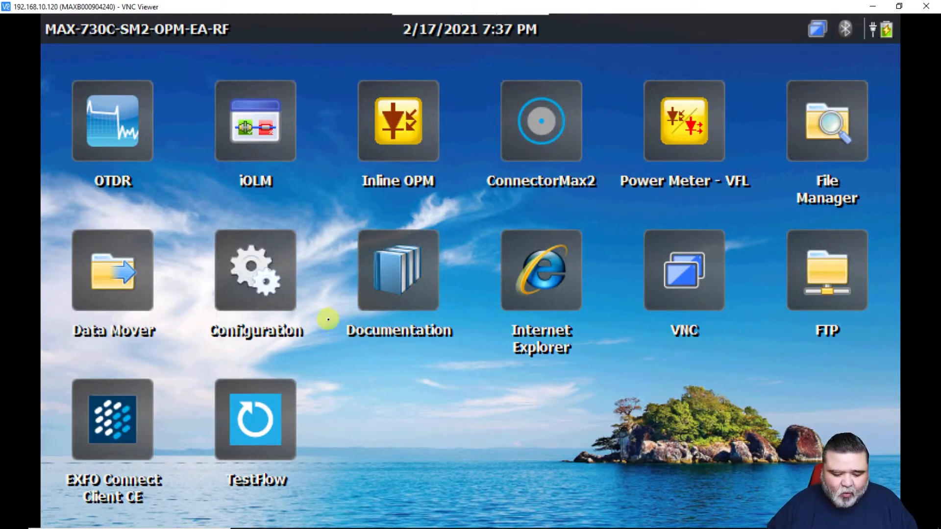
- Show the MAX-730C software versions from Configuration, confirming System image 2.30
left_click(255, 280)
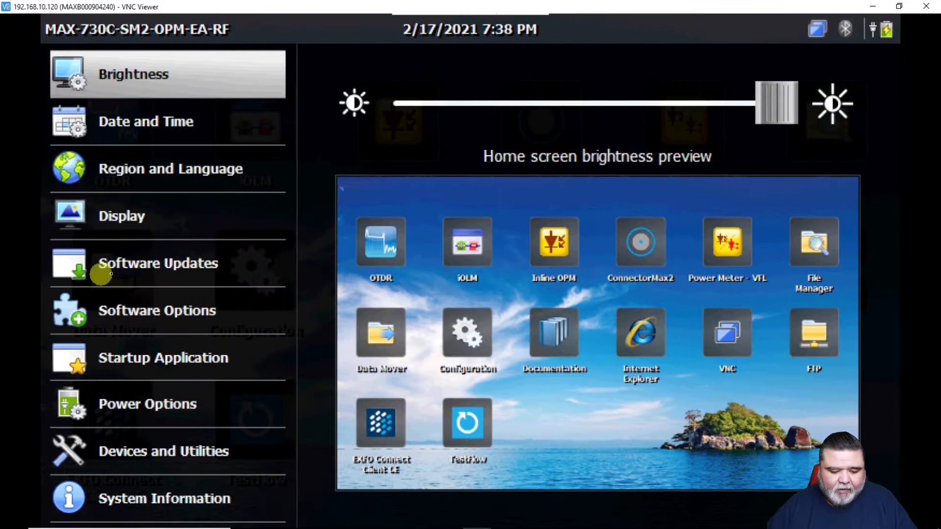
left_click(157, 264)
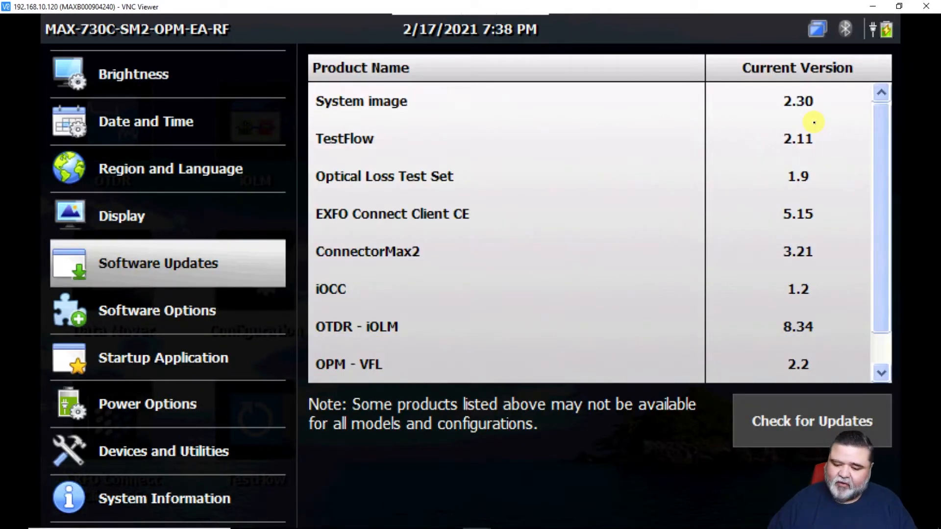
mouse_move(790, 118)
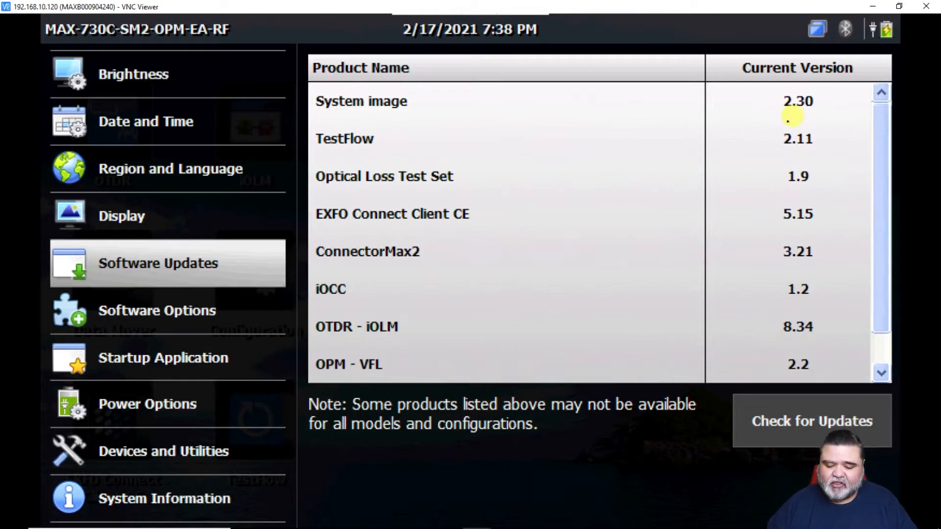
mouse_move(541, 328)
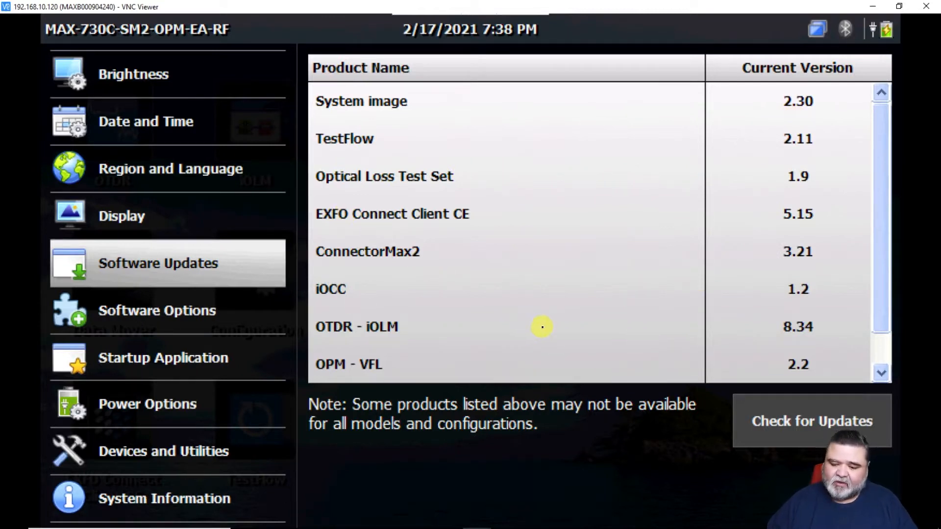
mouse_move(442, 466)
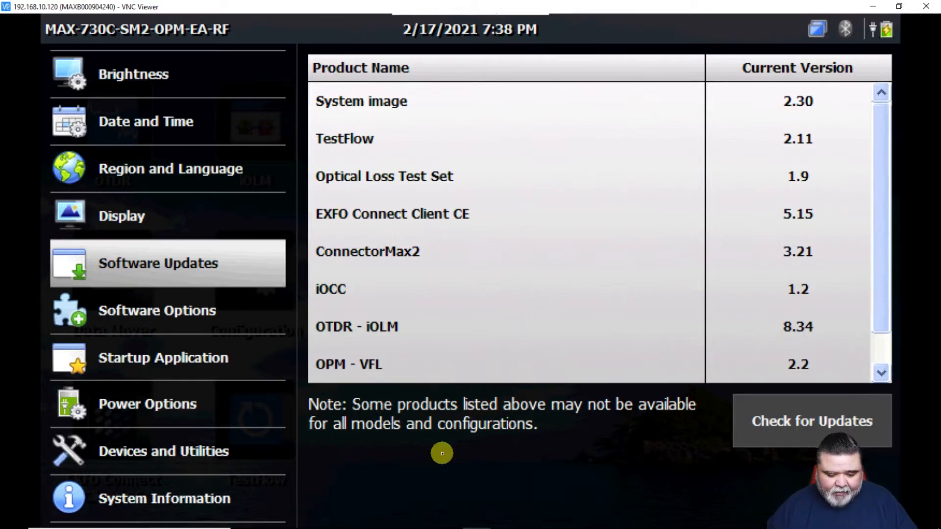